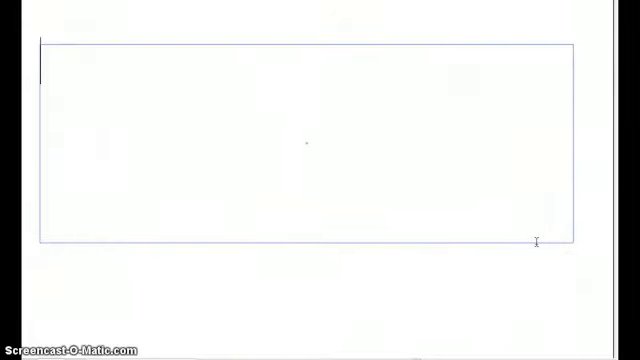
# Step: Type 'welcome everyone to my first slide show using adobe illustrator', correcting a typo along the way
pyautogui.write('we')
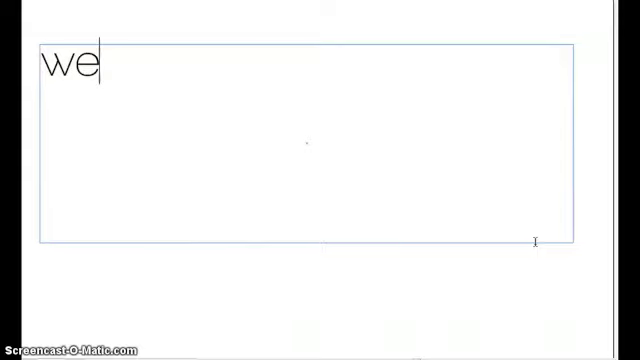
pyautogui.write('lcome everyone to my')
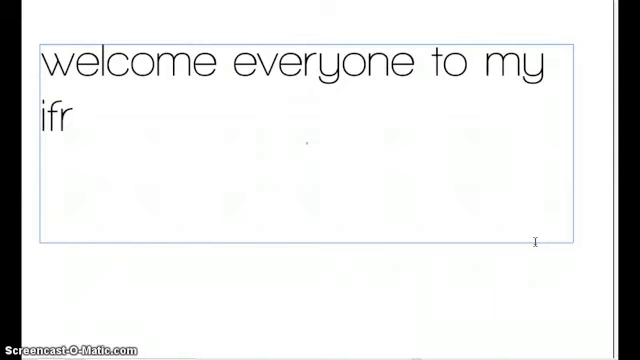
pyautogui.press('BackSpace')
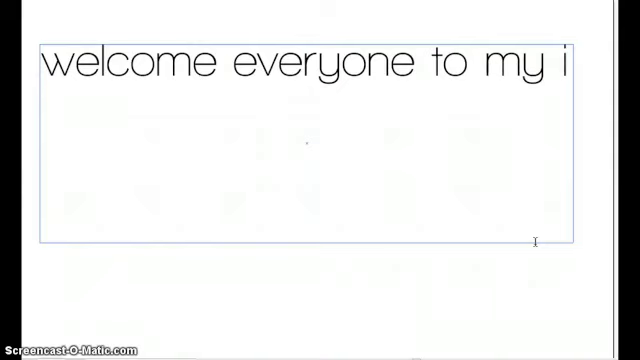
pyautogui.write('first')
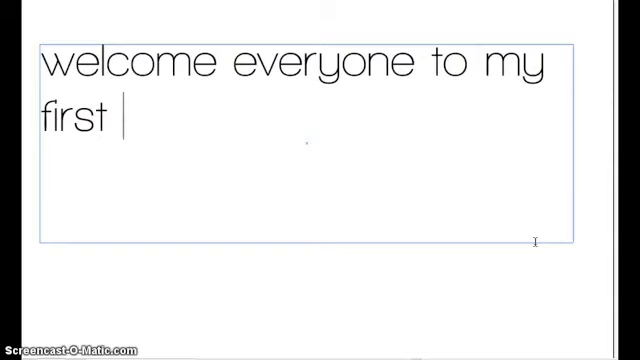
pyautogui.write('slide show using adobe illustra')
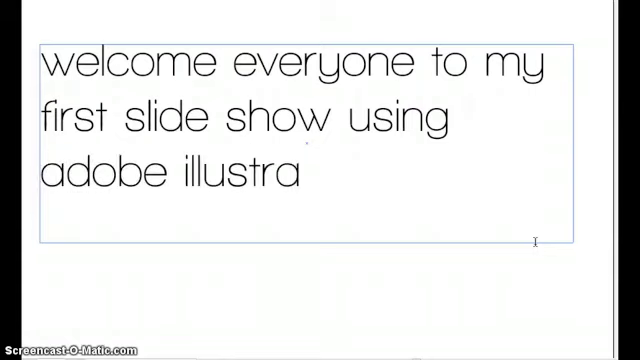
pyautogui.write('tor')
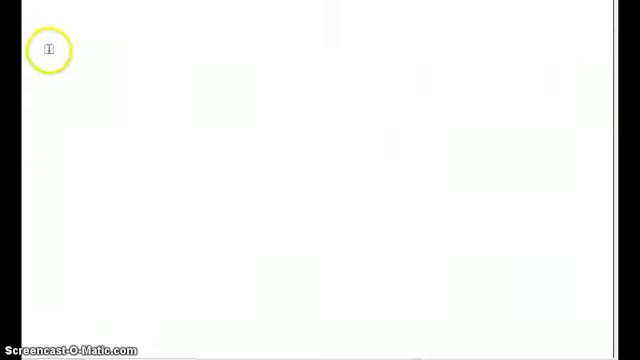
# Step: Draw a black-filled rectangle covering the second artboard
pyautogui.moveTo(48, 40); pyautogui.dragTo(424, 204)
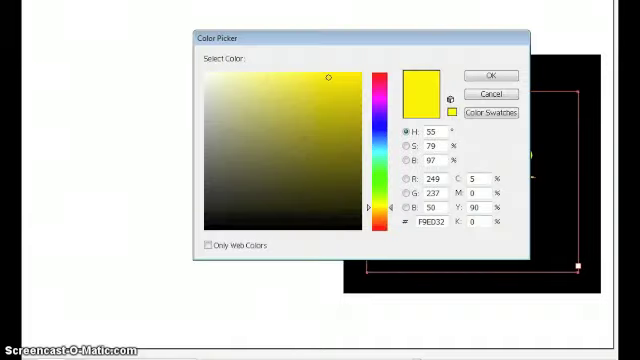
# Step: Confirm the Color Picker fills: black slide background, yellow for the square and 'This is slide # 2' text
pyautogui.click(488, 76)
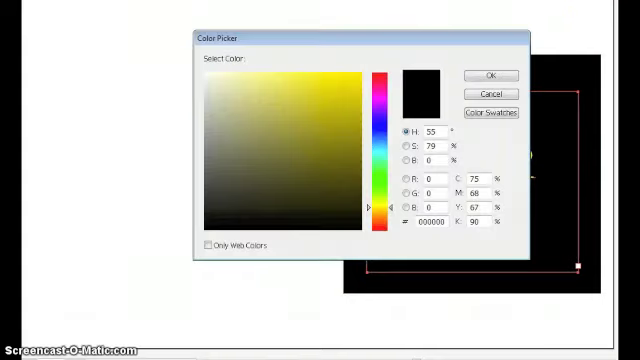
pyautogui.click(382, 130)
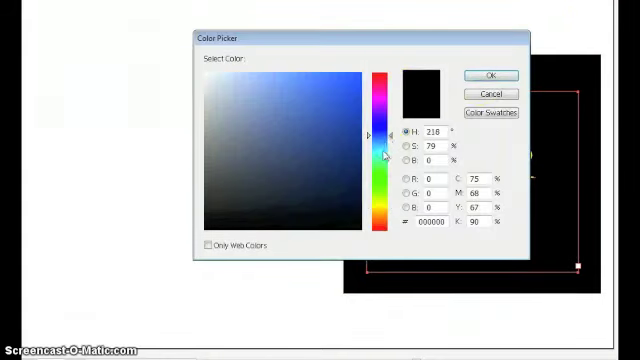
pyautogui.click(488, 76)
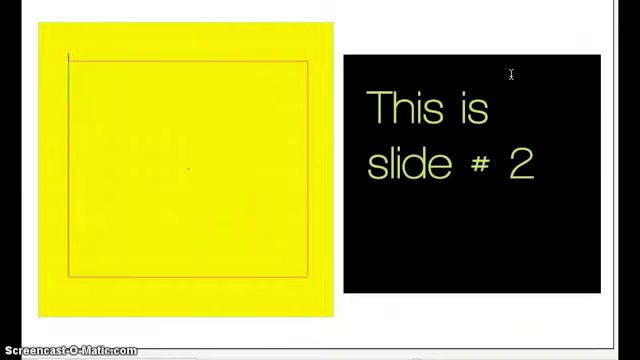
# Step: Type 'It feels similar to photoshop' in black inside the yellow square
pyautogui.write('It feels similar to')
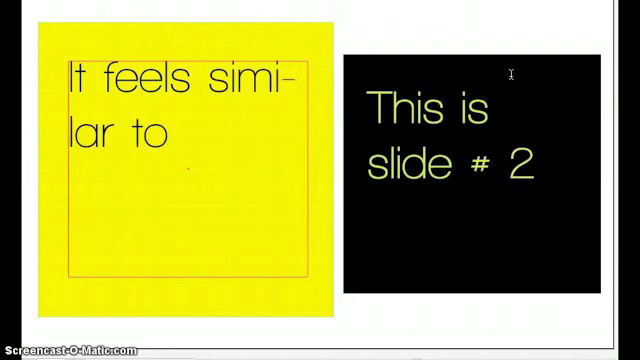
pyautogui.write('pho-tosh')
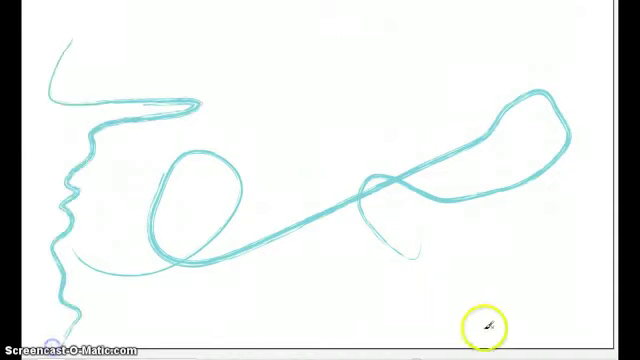
pyautogui.moveTo(270, 316)
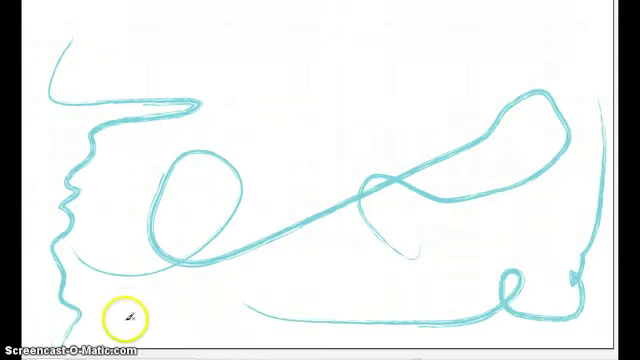
# Step: Draw another freehand turquoise brush curve along the bottom of the new artboard
pyautogui.moveTo(130, 316); pyautogui.dragTo(570, 80)
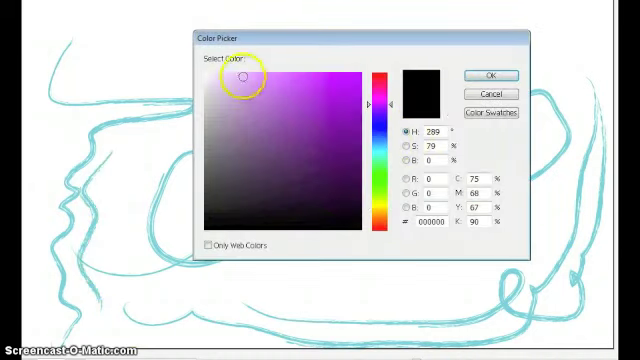
# Step: Close the Color Picker after trying a purple, leaving the strokes turquoise
pyautogui.click(488, 76)
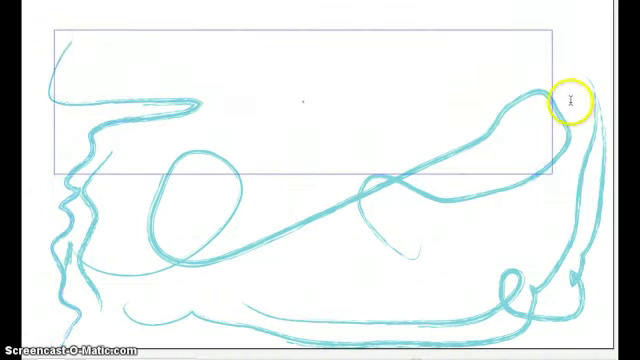
# Step: Type 'Still trying to play with it and figure it out...:/ Tha' over the drawing
pyautogui.write('Still trying to')
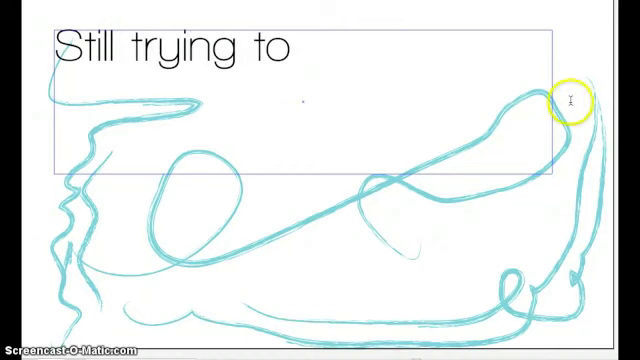
pyautogui.write('play with it a')
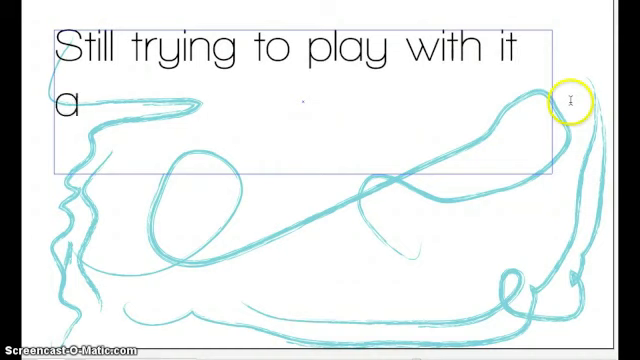
pyautogui.write('nd figure')
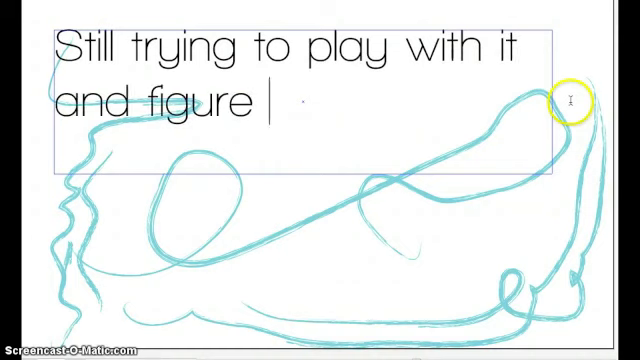
pyautogui.write('it out...:')
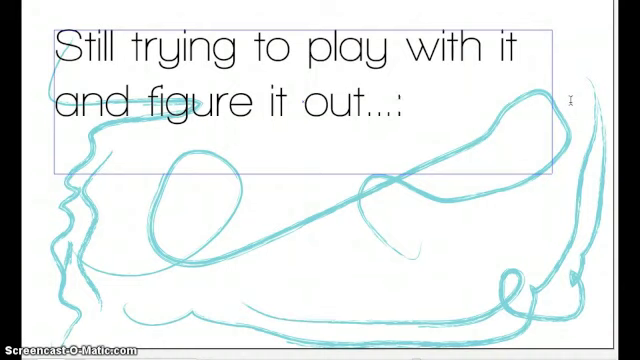
pyautogui.write('/')
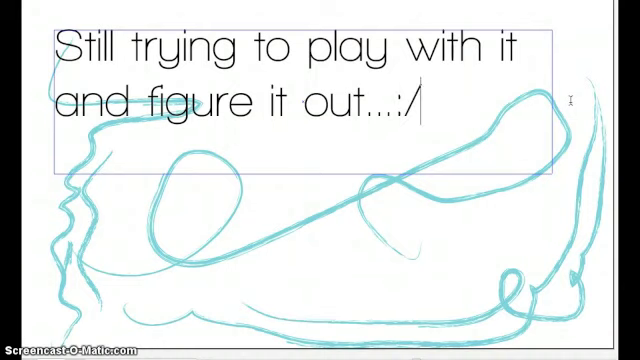
pyautogui.write('Tha')
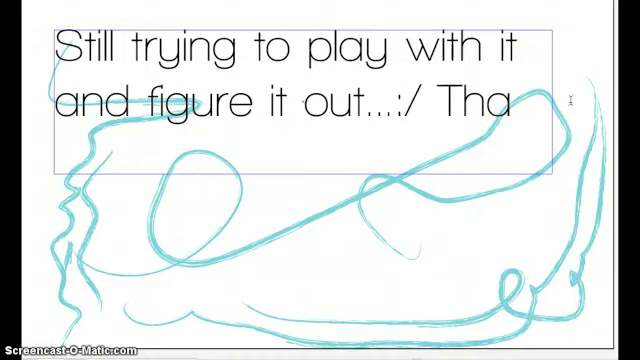